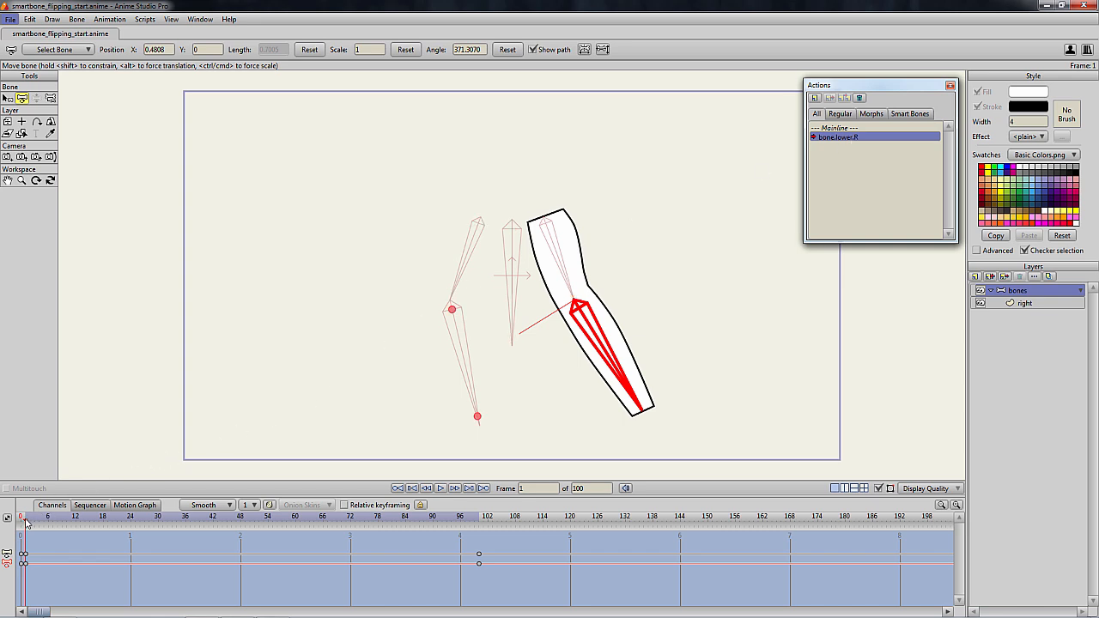
Step: From the action's start frame, lasso the mirrored left arm's lower points with Bind Points
{"action": "left_click", "coordinate": [479, 516]}
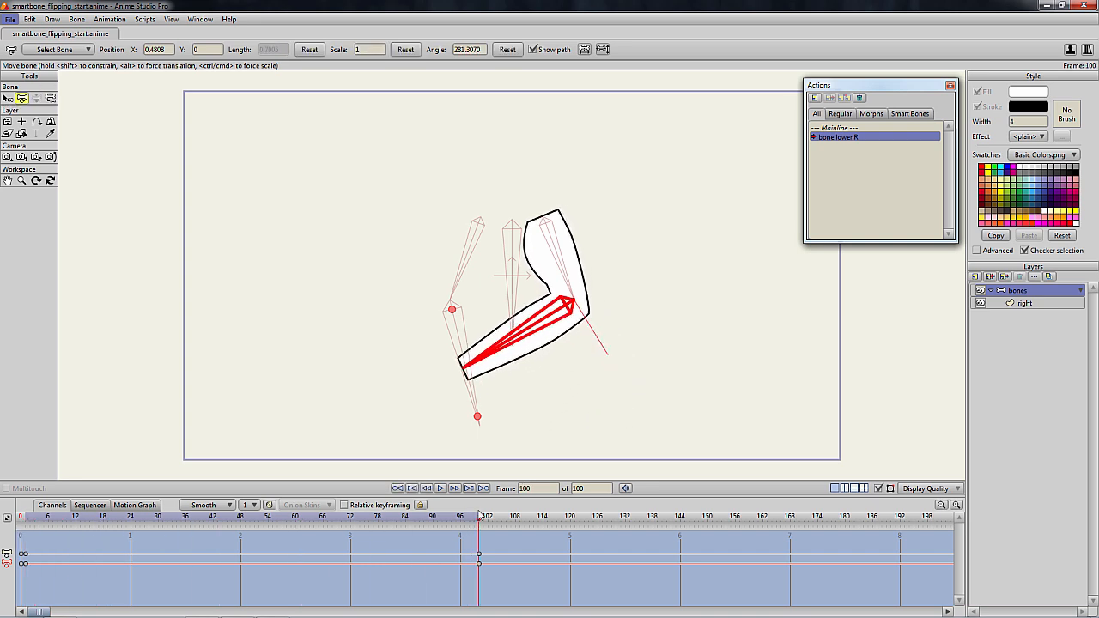
{"action": "left_click", "coordinate": [19, 516]}
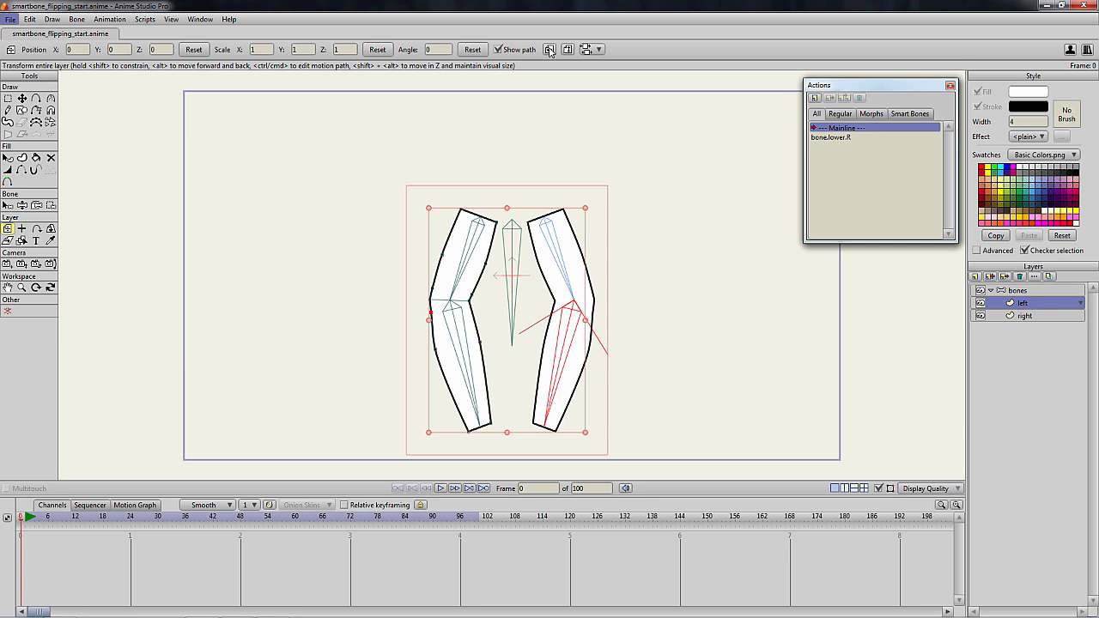
{"action": "mouse_move", "coordinate": [68, 203]}
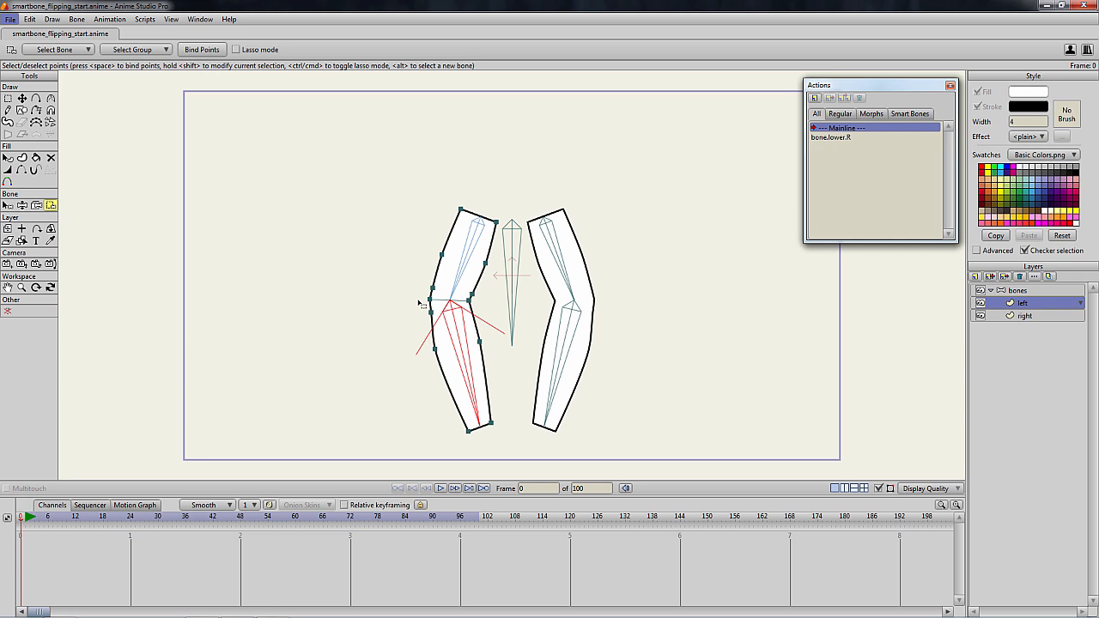
{"action": "left_click_drag", "start_coordinate": [420, 299], "coordinate": [514, 441]}
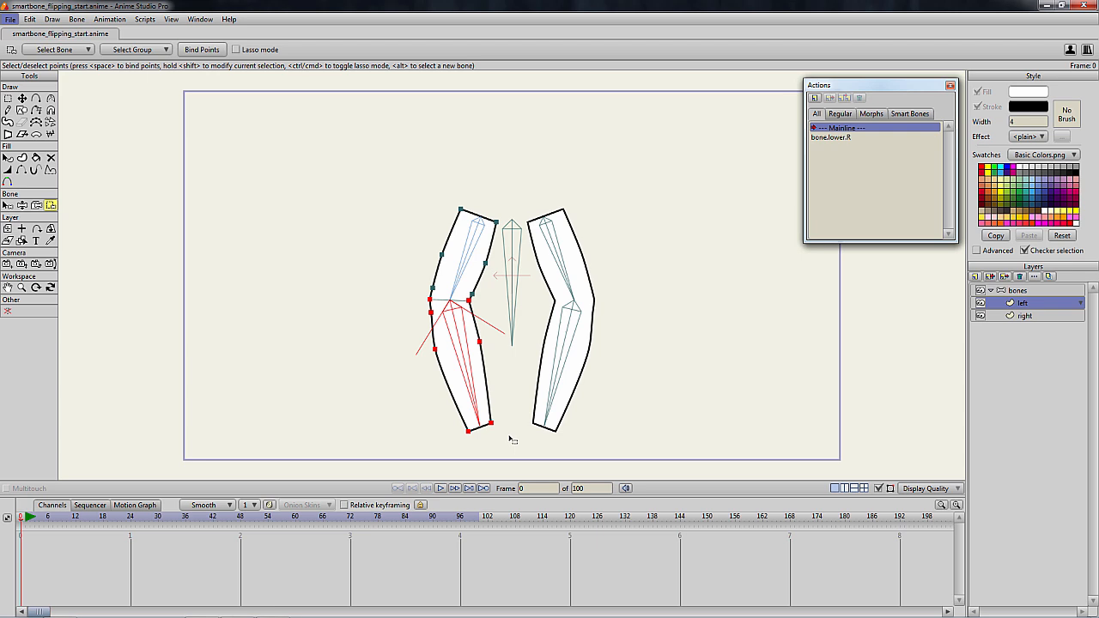
Step: On the bones layer, create a new smart bone action named bone.lower.L
{"action": "left_click", "coordinate": [8, 98]}
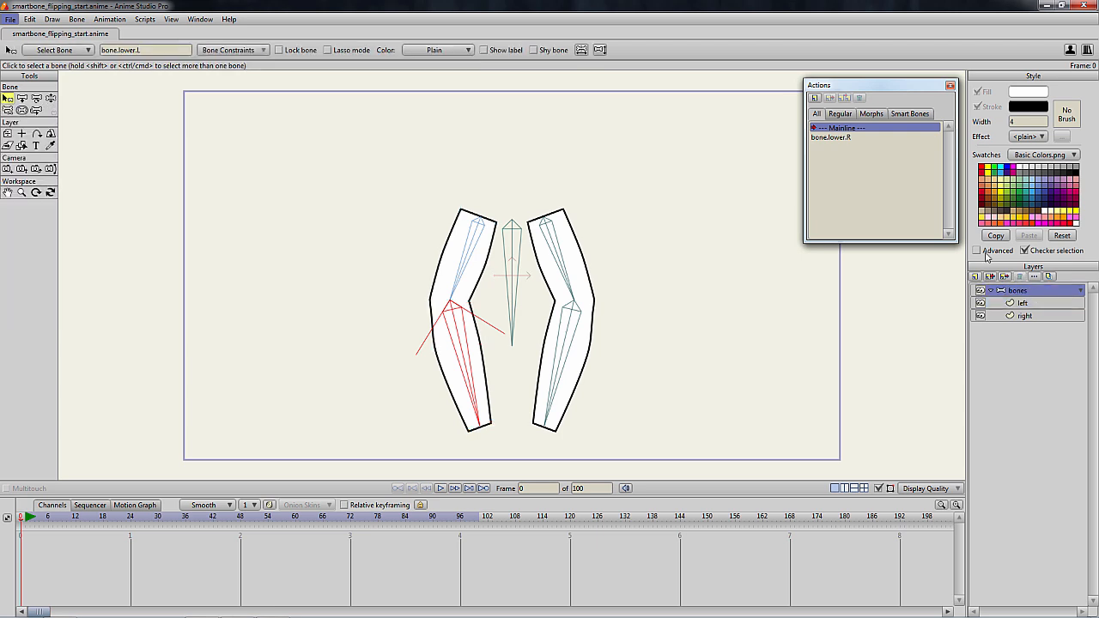
{"action": "left_click", "coordinate": [815, 97]}
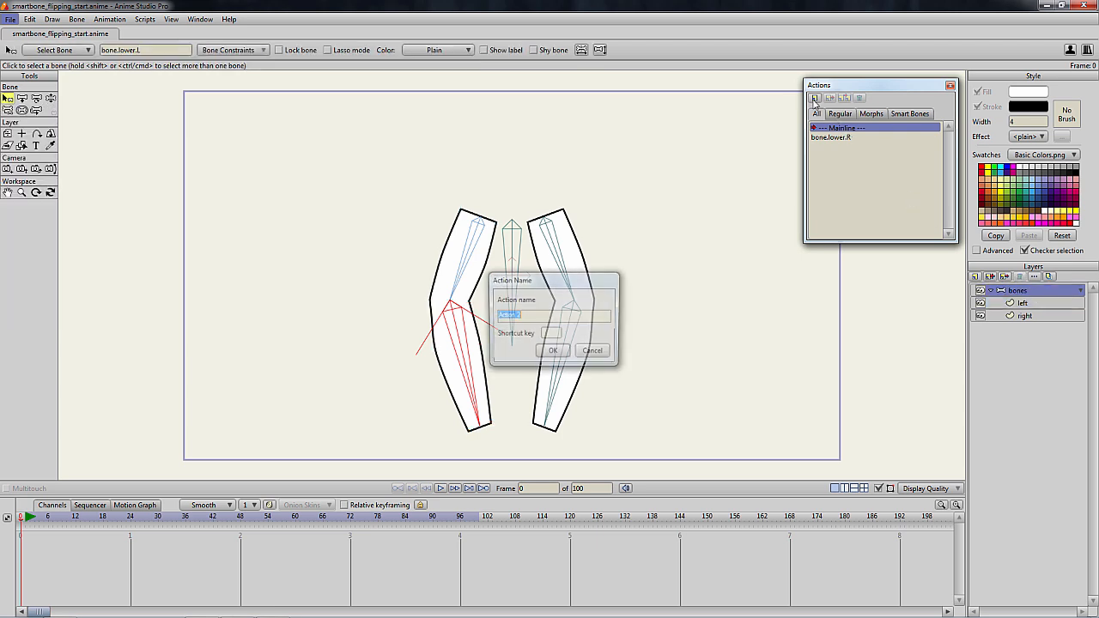
{"action": "type", "text": "bone.lower"}
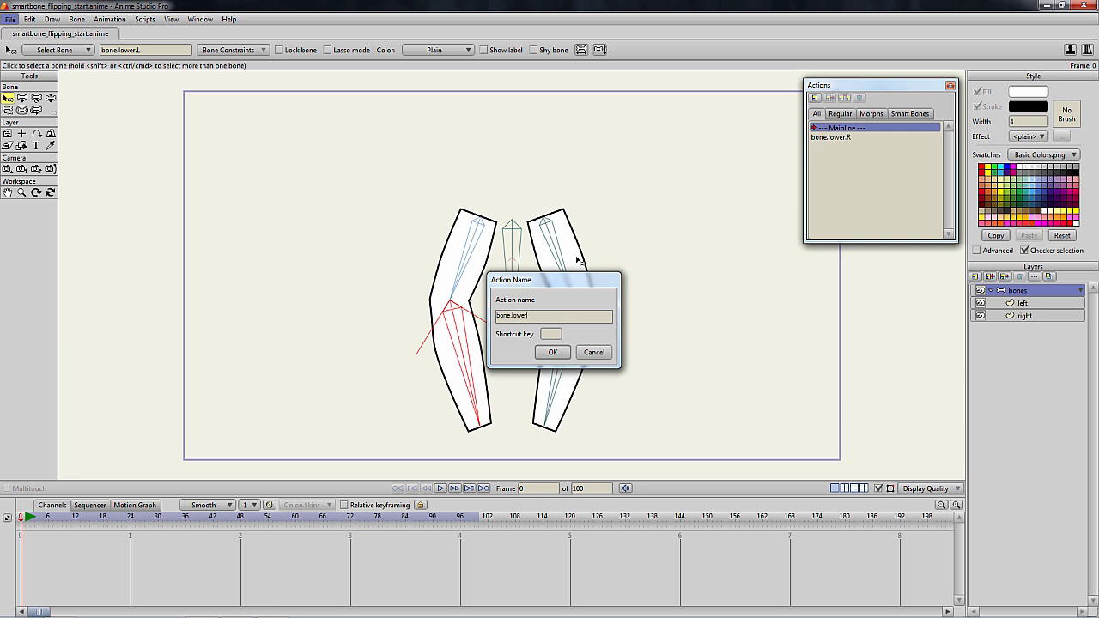
{"action": "type", "text": ".L"}
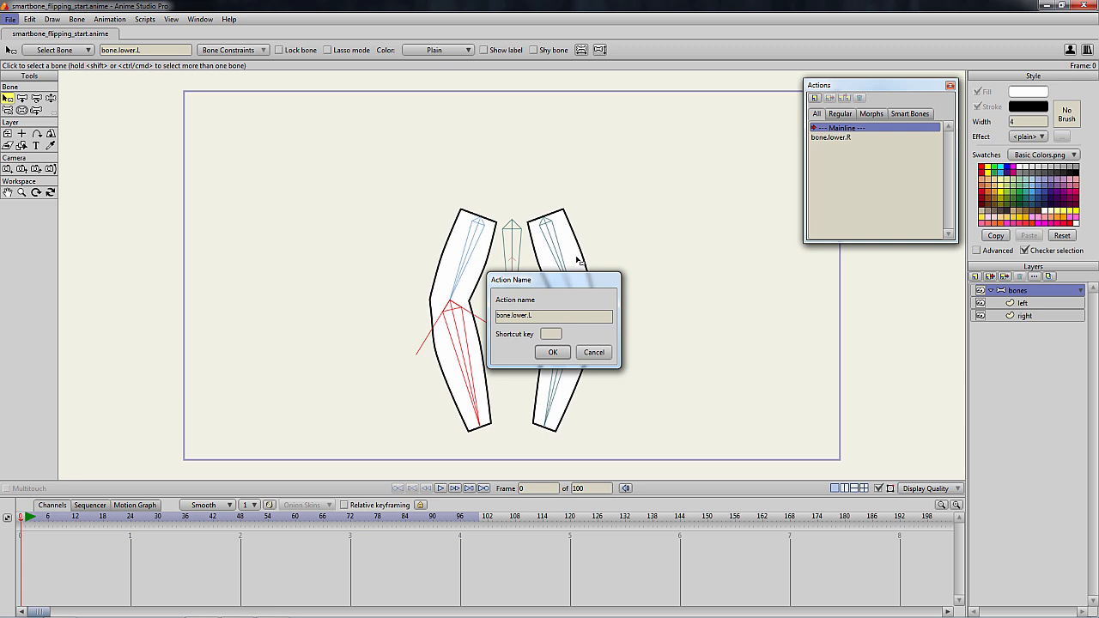
{"action": "left_click", "coordinate": [552, 352]}
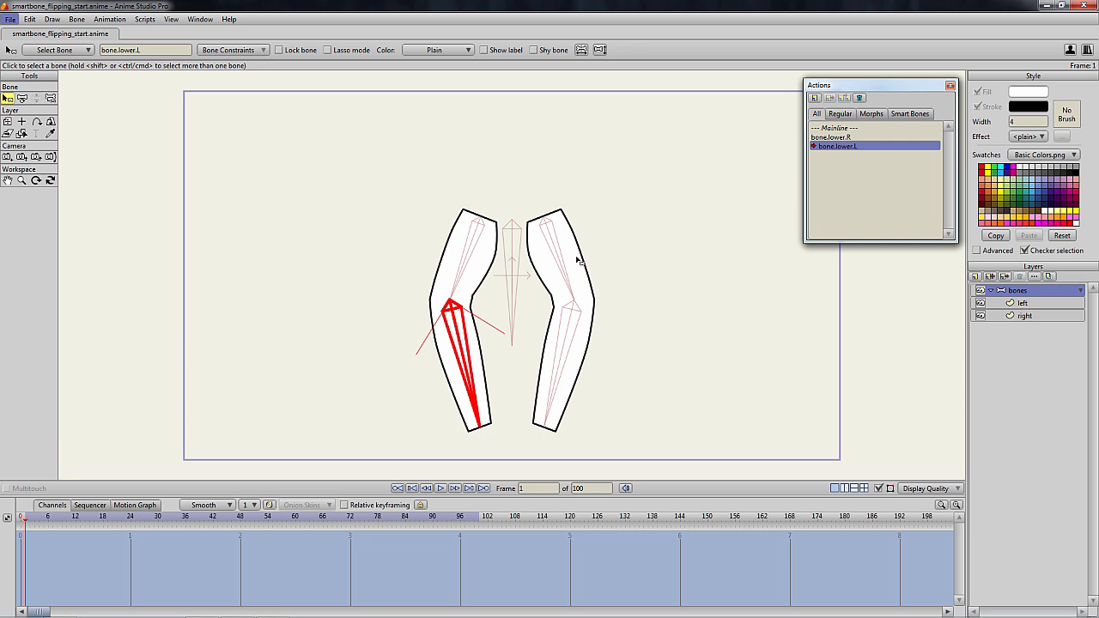
{"action": "mouse_move", "coordinate": [839, 160]}
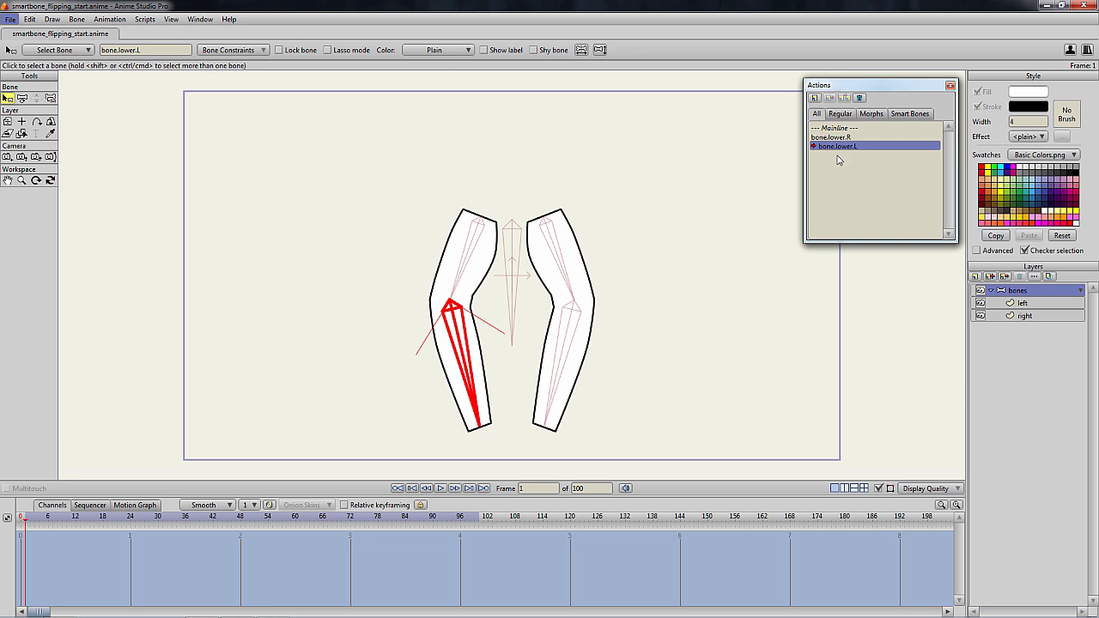
{"action": "right_click", "coordinate": [836, 145]}
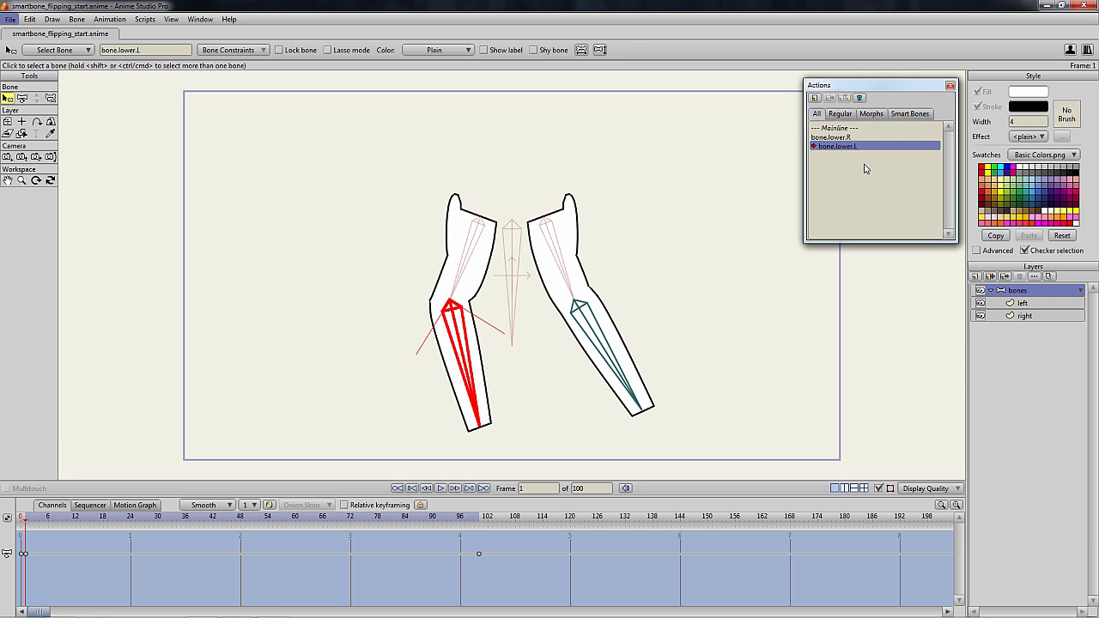
{"action": "mouse_move", "coordinate": [667, 228]}
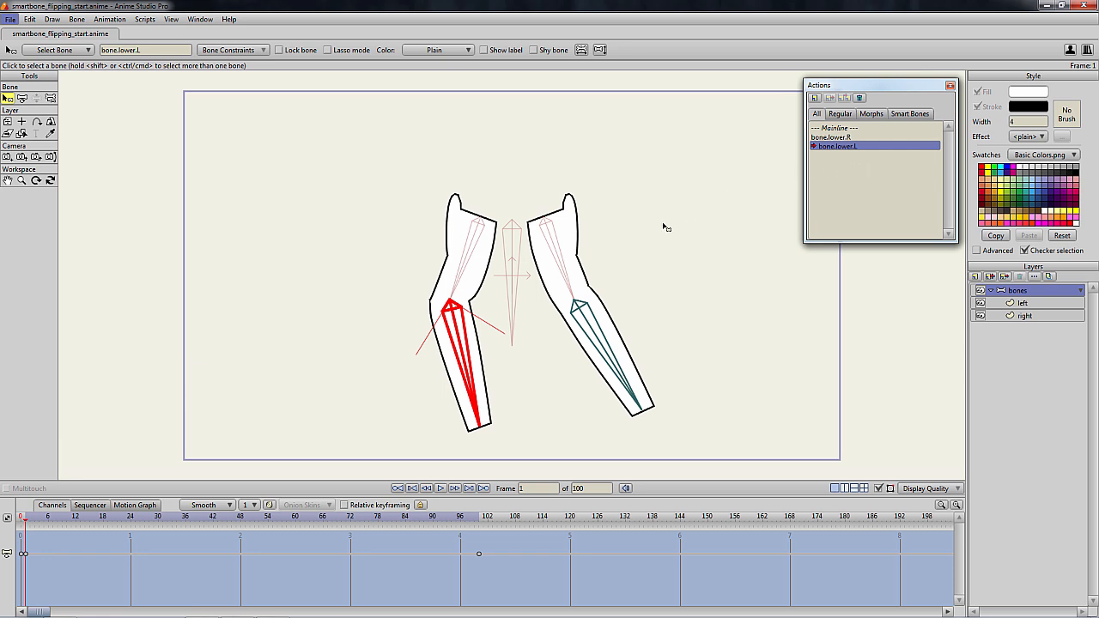
{"action": "left_click", "coordinate": [20, 98]}
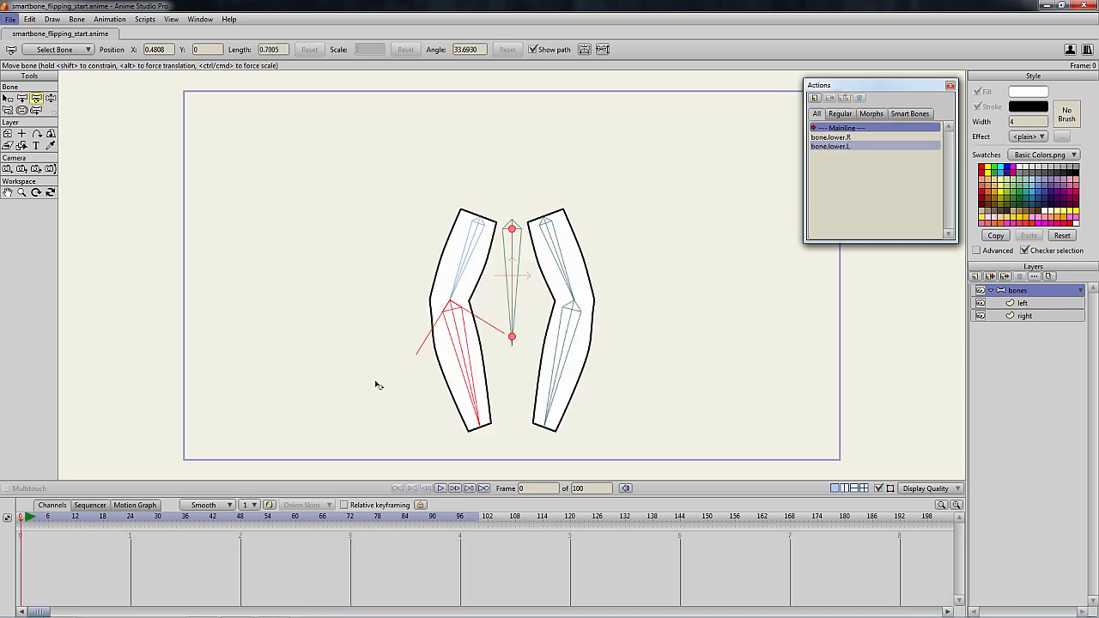
Step: Move the Mainline timeline to frame 1 to test the lower arm bones
{"action": "left_click", "coordinate": [455, 488]}
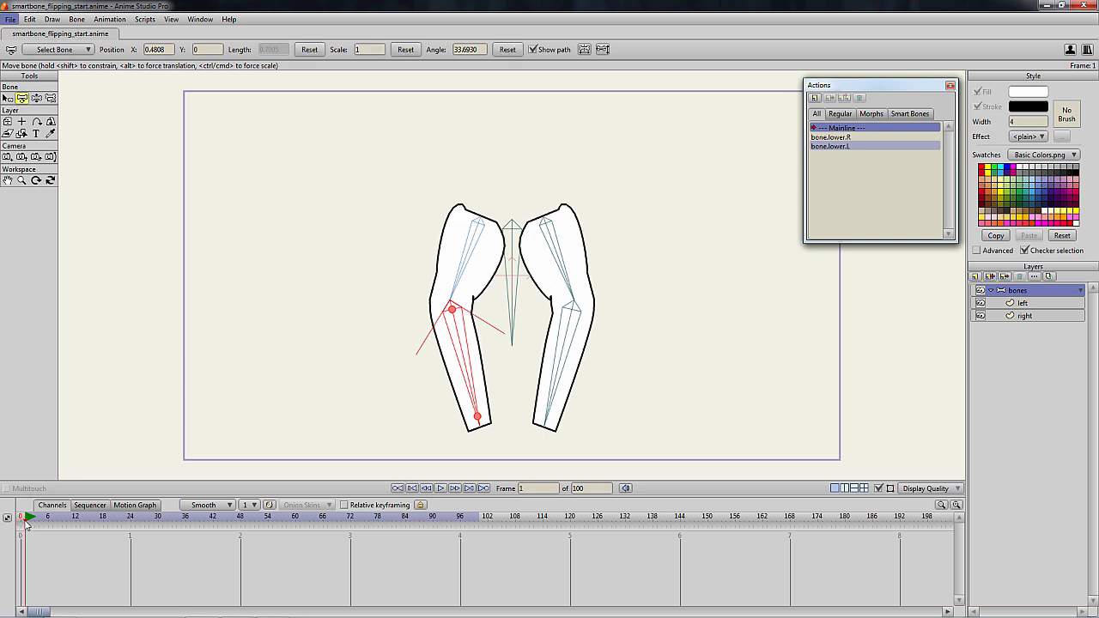
{"action": "mouse_move", "coordinate": [101, 406]}
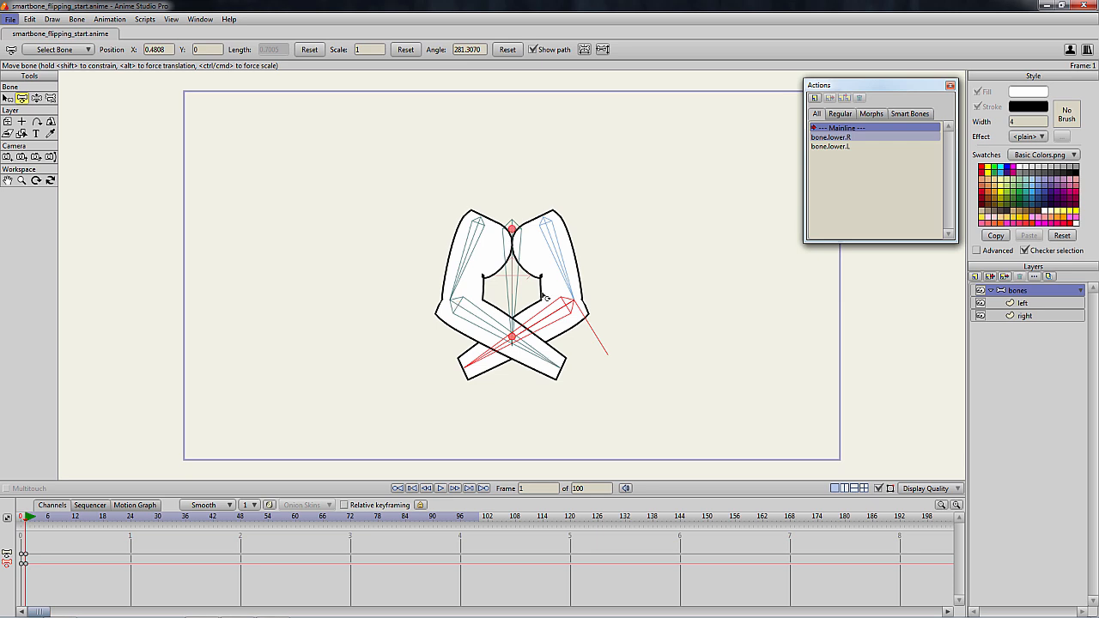
Step: Inspect the bone.lower.R action, then open bone.lower.L to view its point keyframes
{"action": "left_click", "coordinate": [833, 136]}
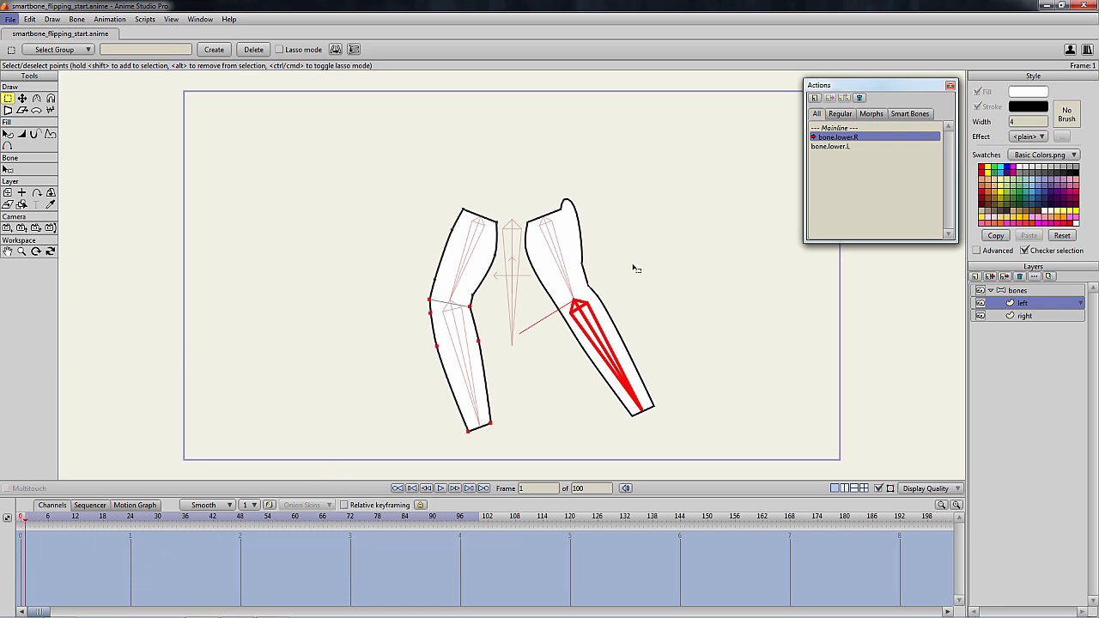
{"action": "left_click", "coordinate": [837, 146]}
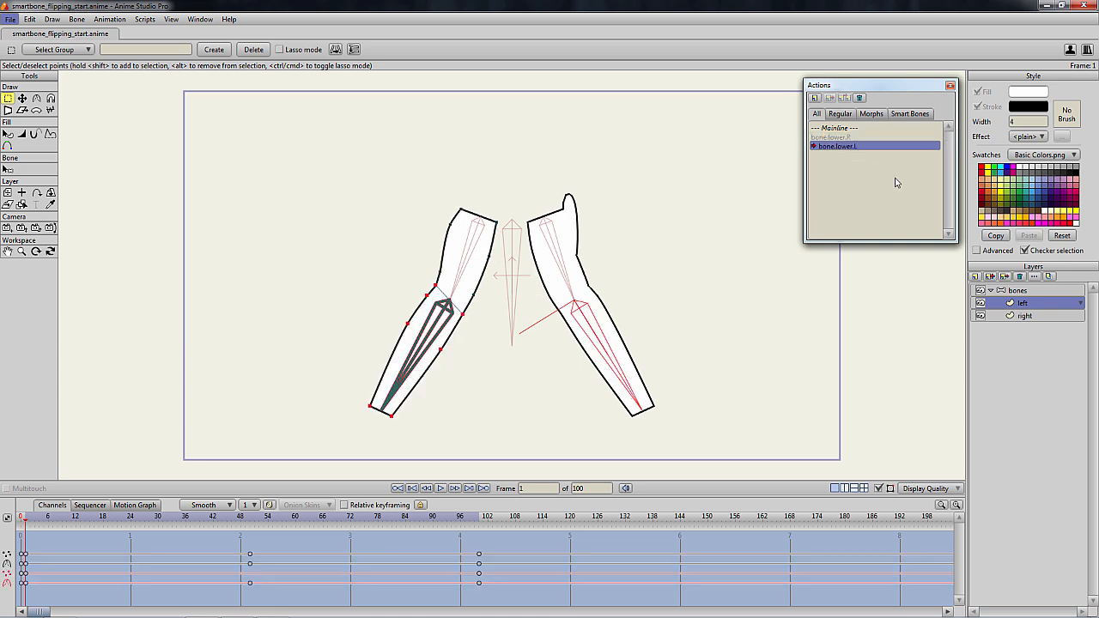